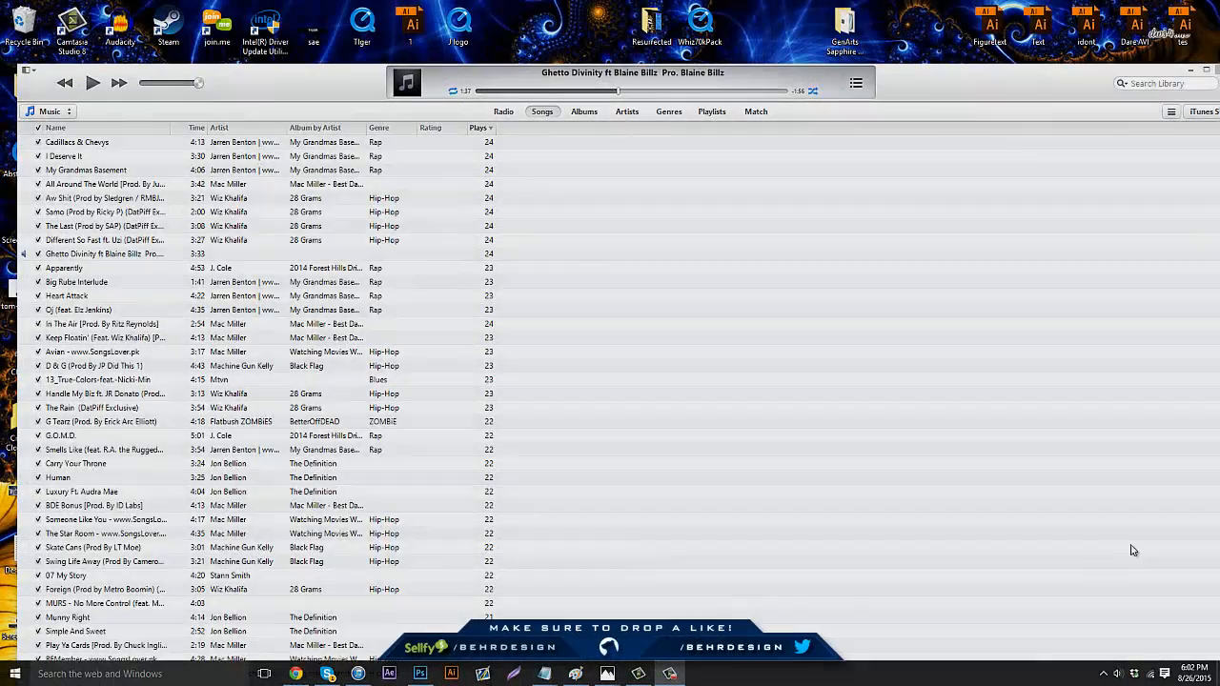
- Close the iTunes music library to clear the view of the desktop files
scroll("up", 3)
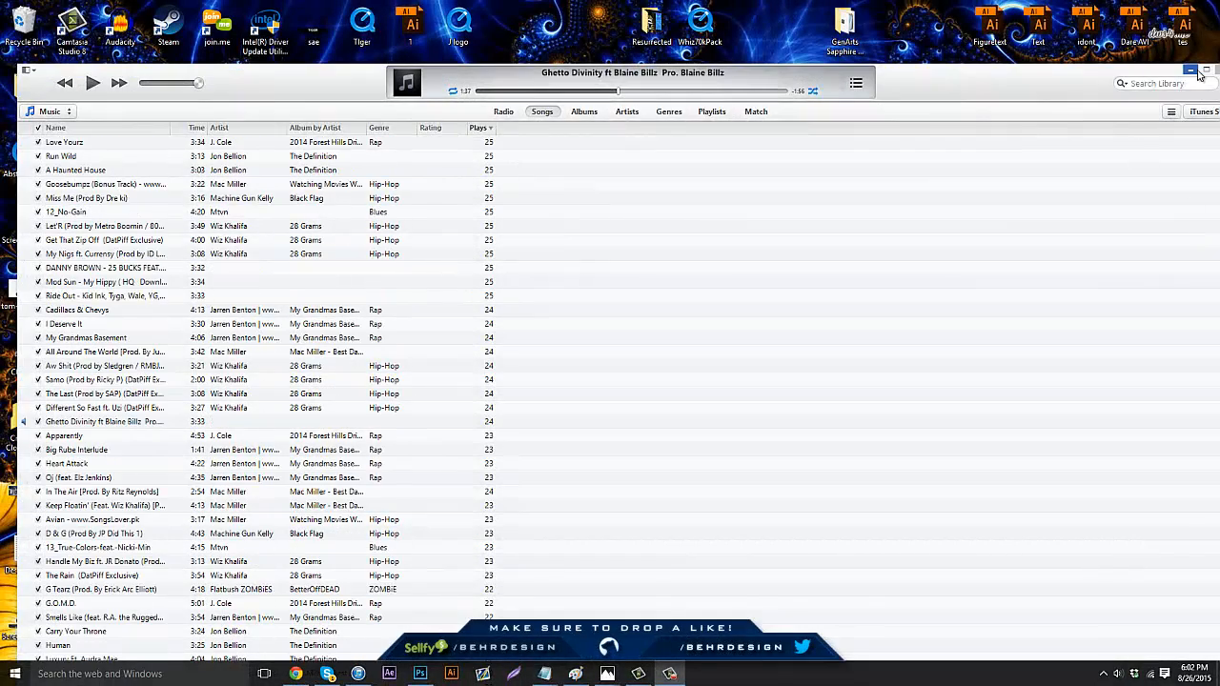
left_click(1190, 70)
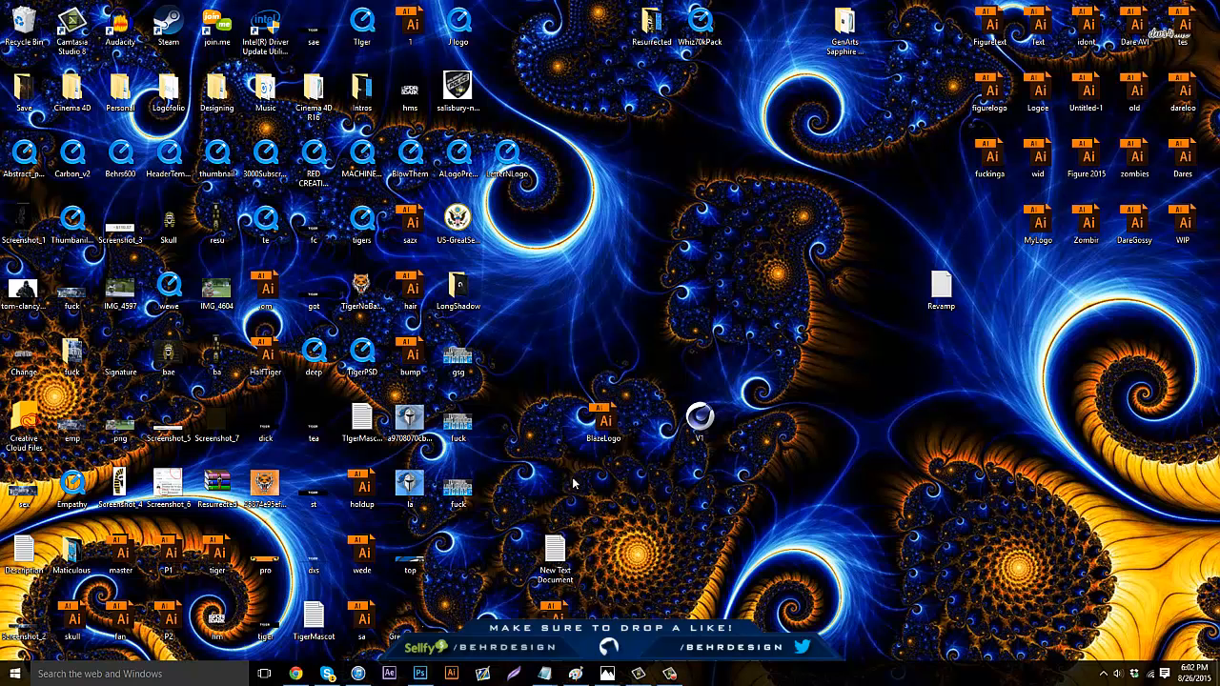
mouse_move(579, 543)
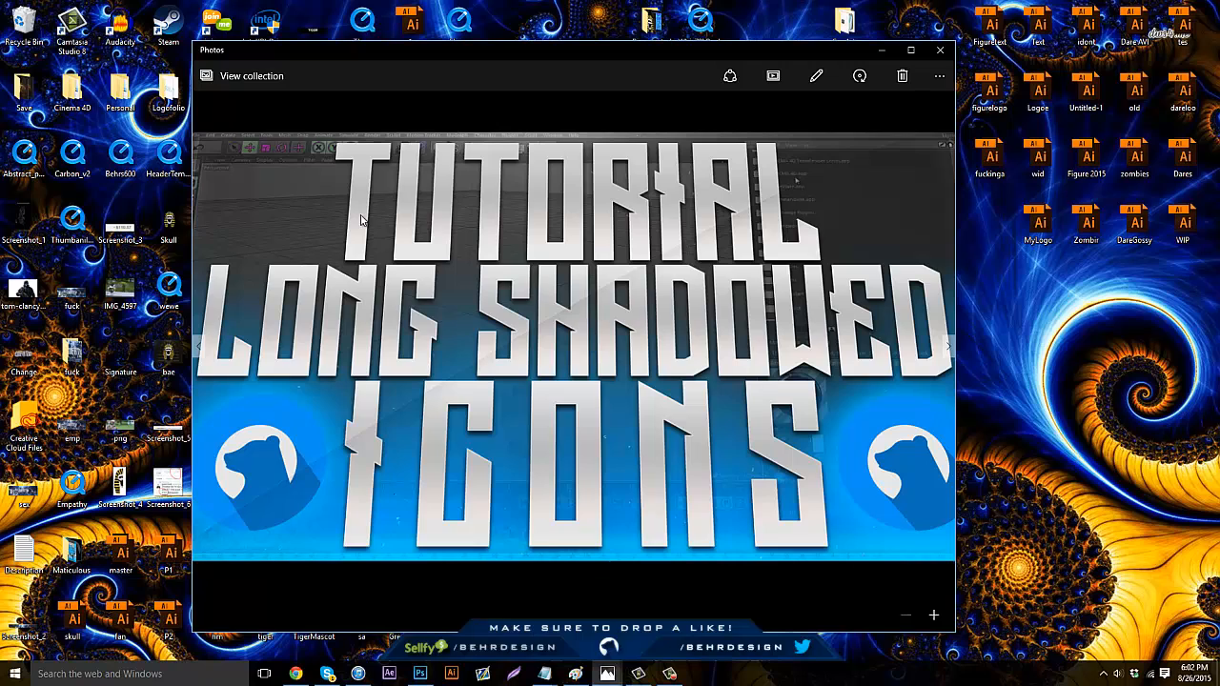
mouse_move(736, 442)
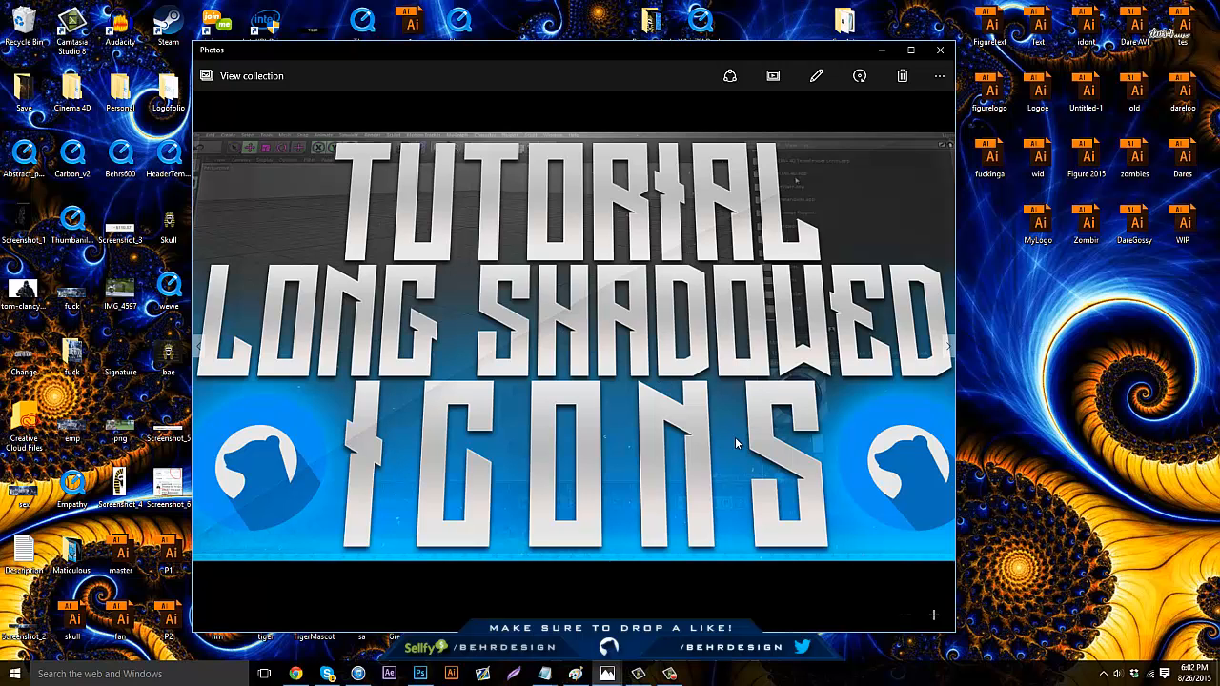
mouse_move(708, 480)
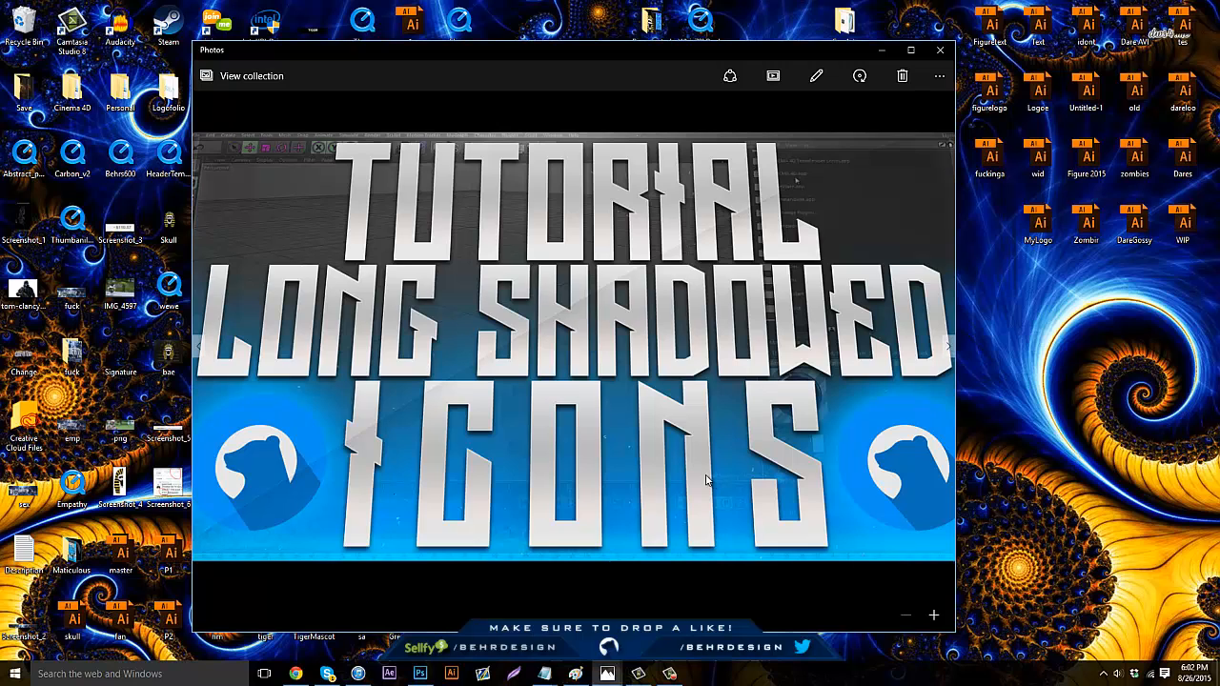
mouse_move(582, 410)
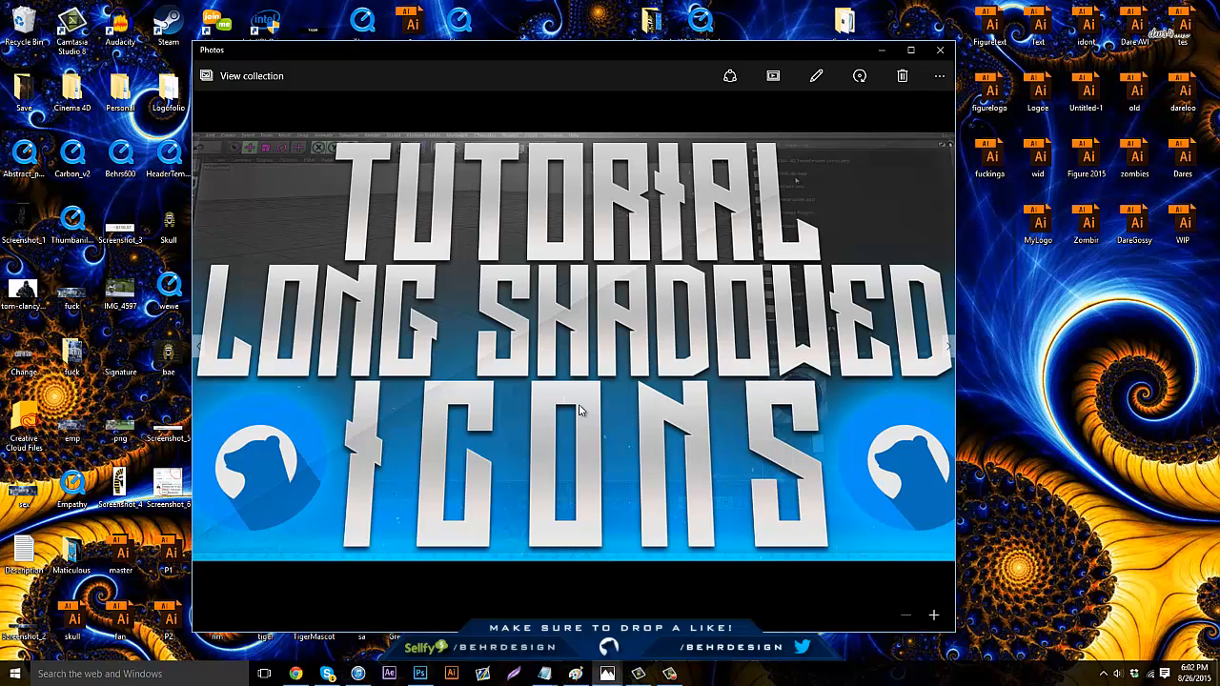
mouse_move(583, 534)
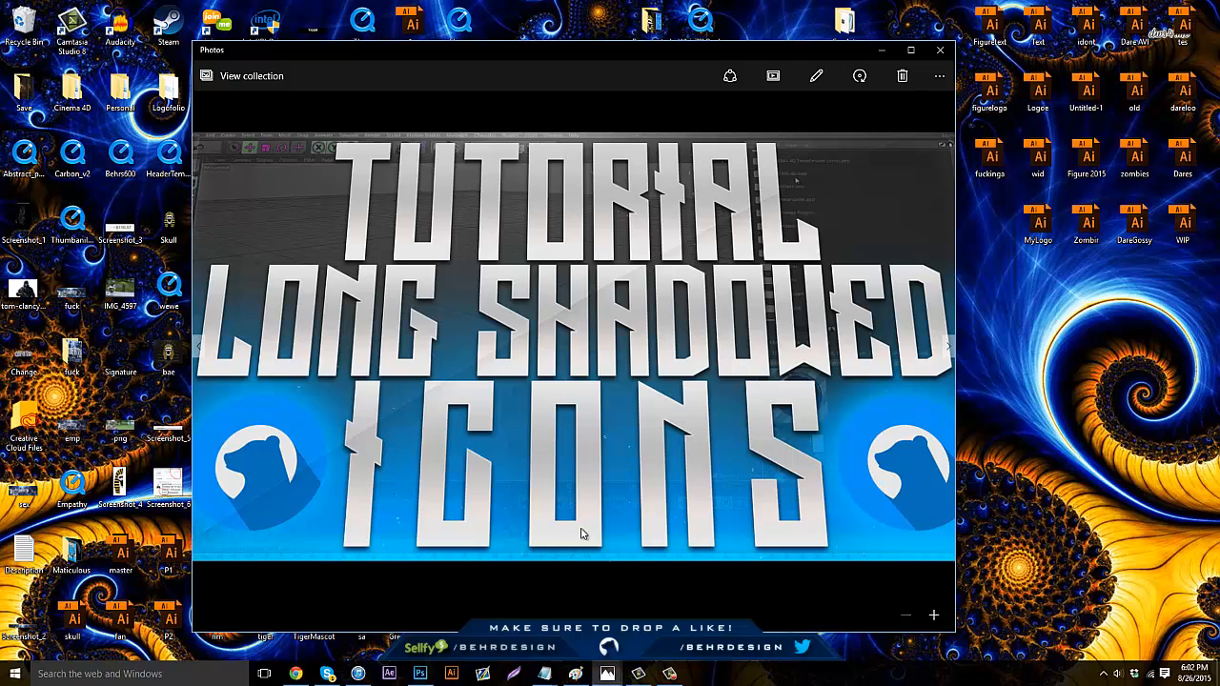
mouse_move(580, 408)
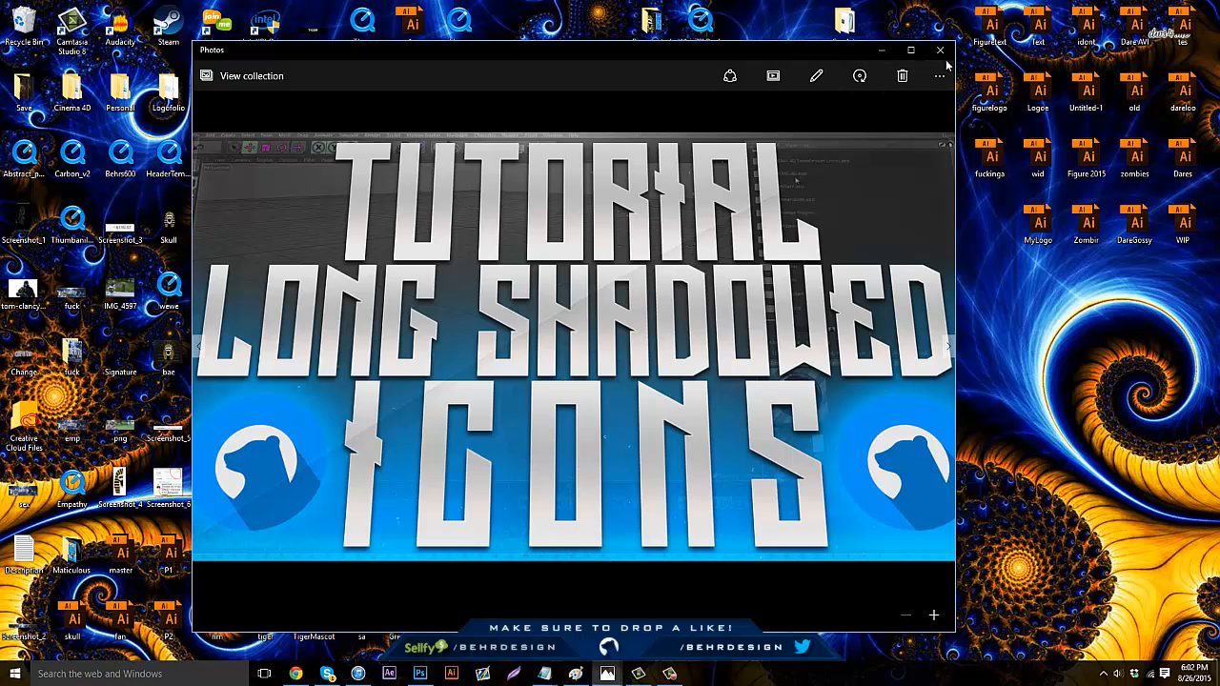
- Save the thumbnail from Photoshop to the desktop as a PNG named 'tutorial', accepting default PNG options
left_click(940, 50)
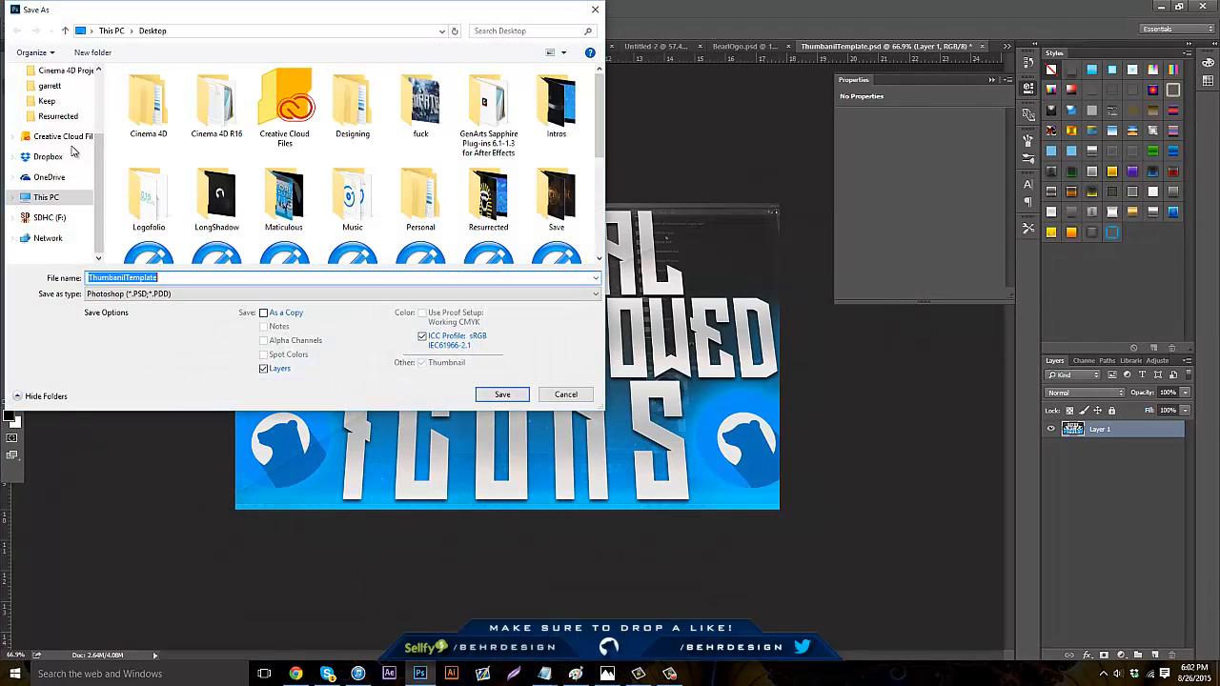
type("tutorial")
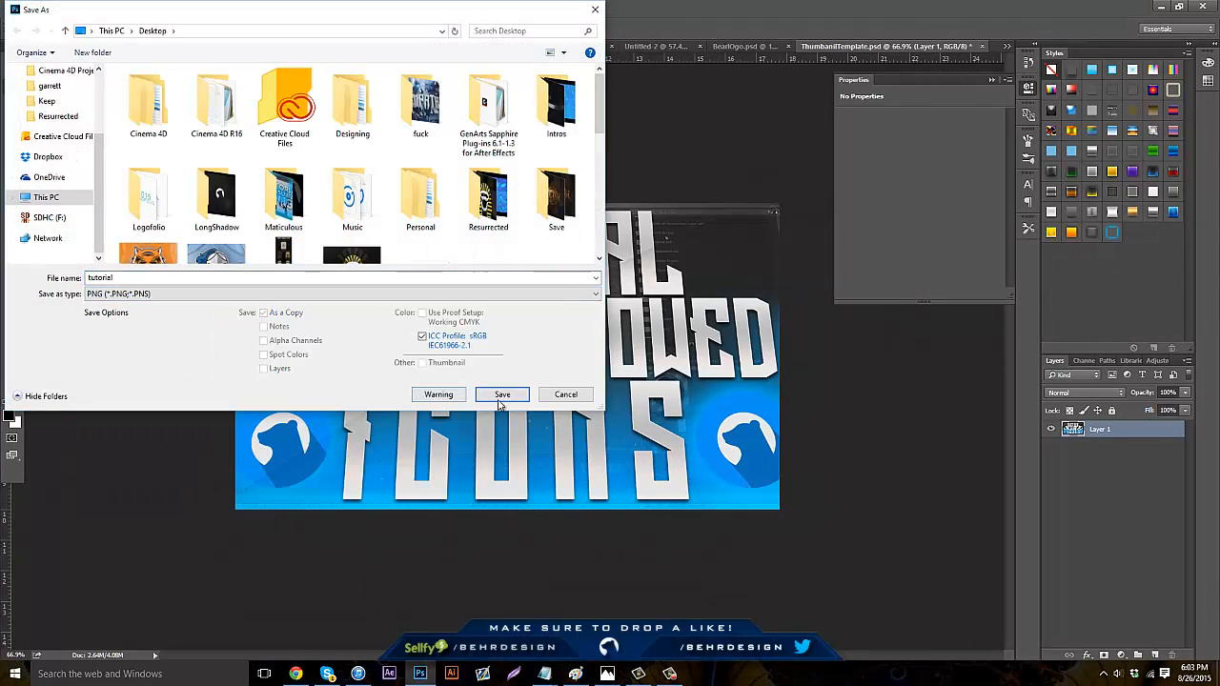
left_click(503, 394)
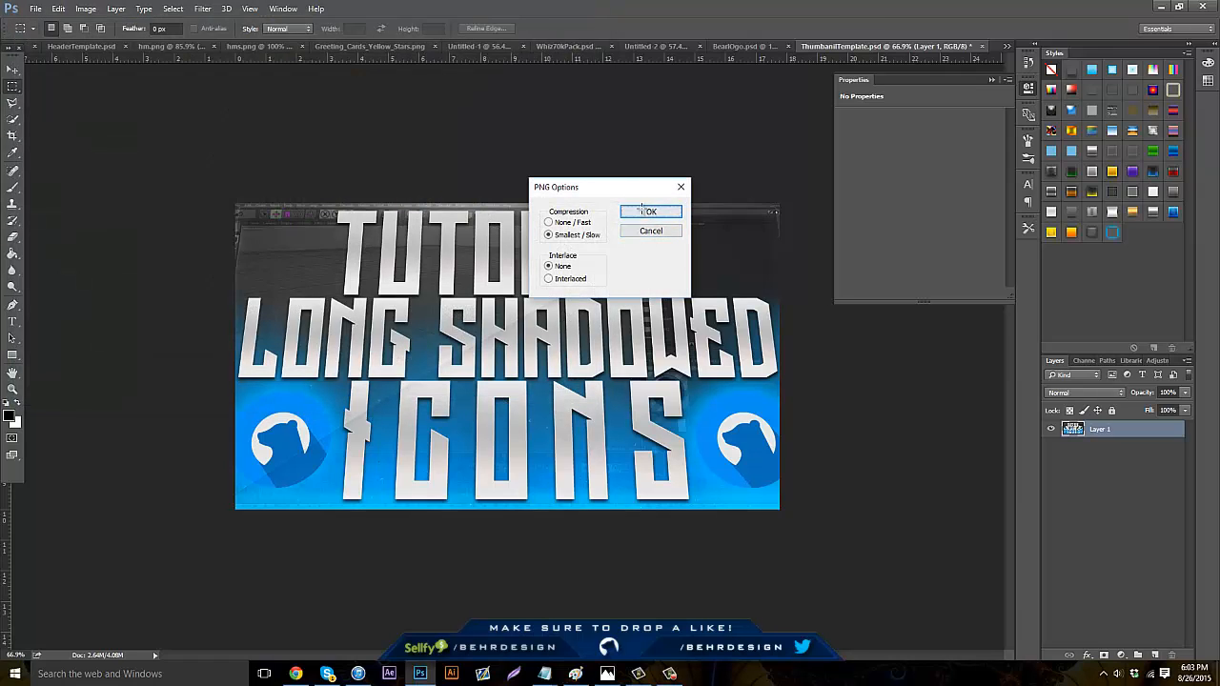
left_click(652, 210)
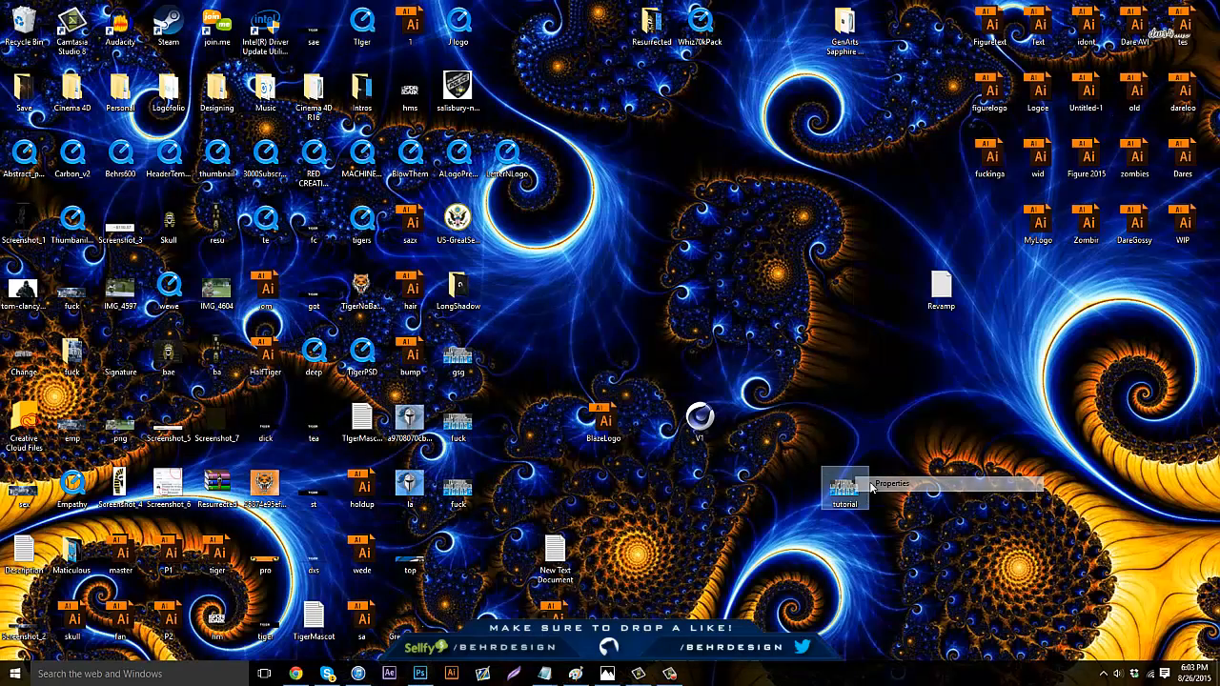
left_click(892, 484)
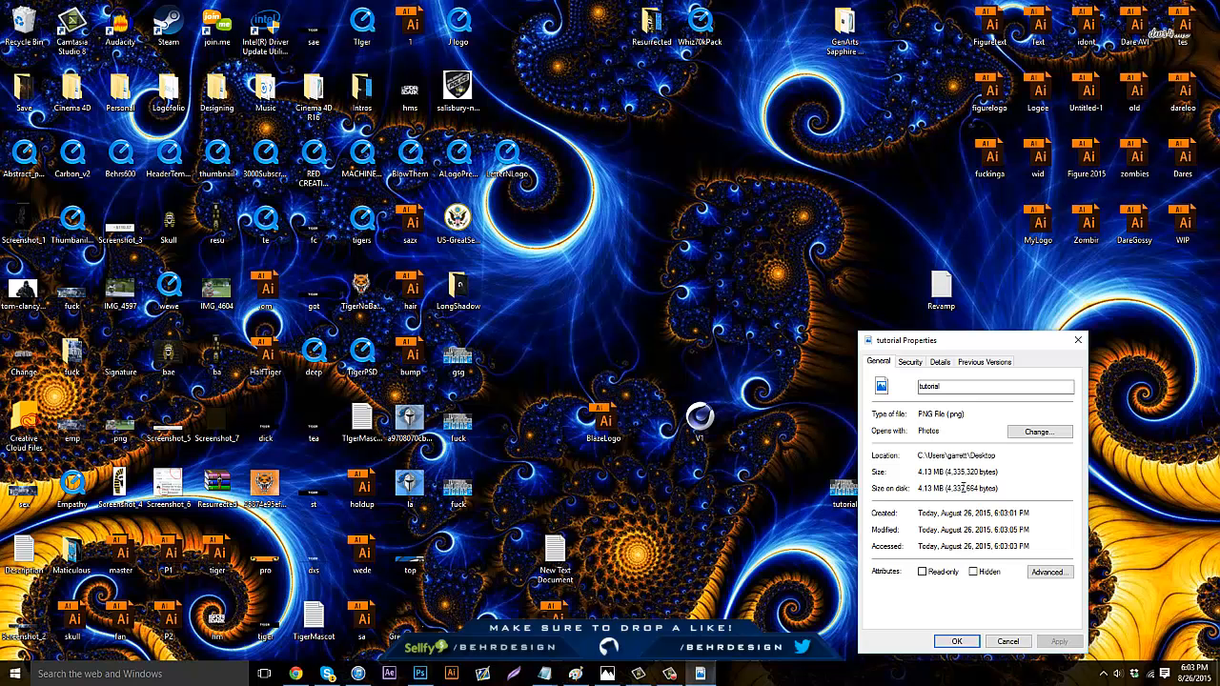
mouse_move(991, 473)
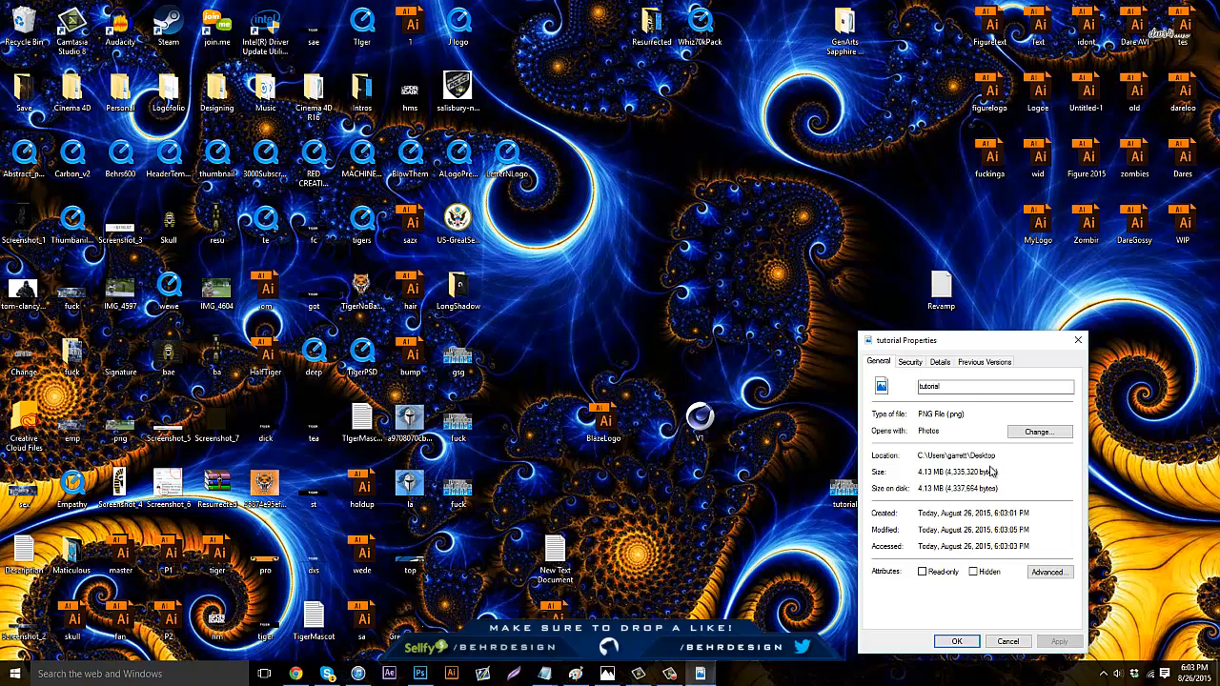
mouse_move(992, 473)
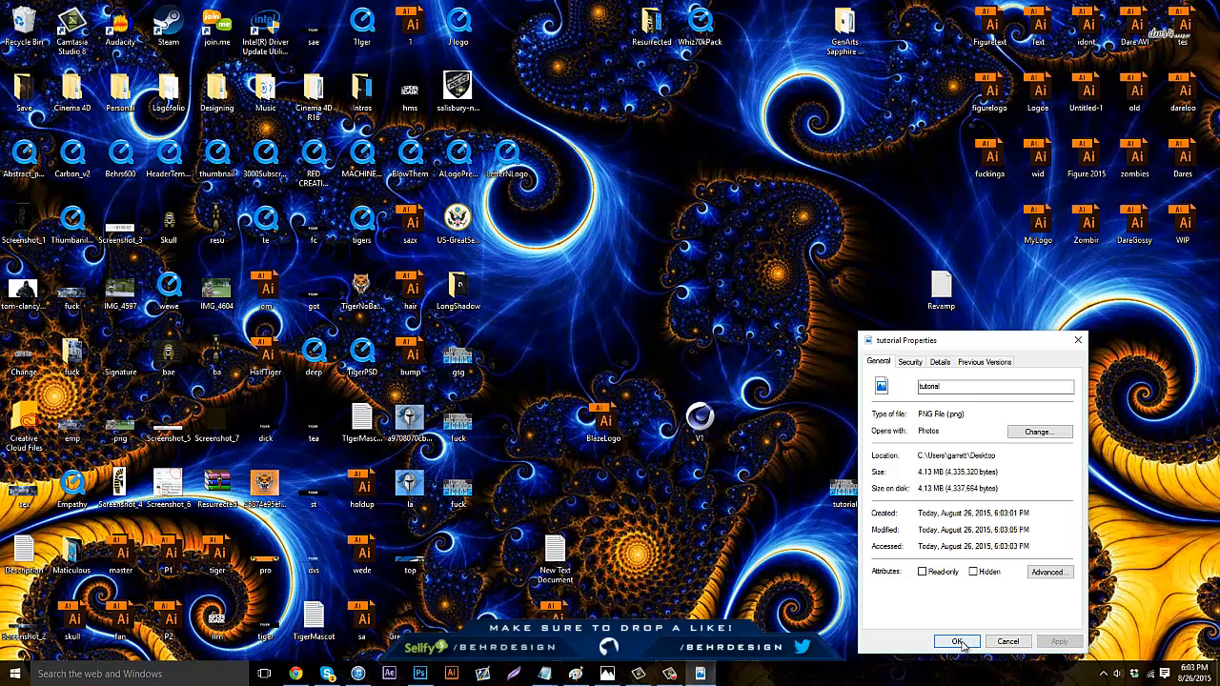
left_click(958, 641)
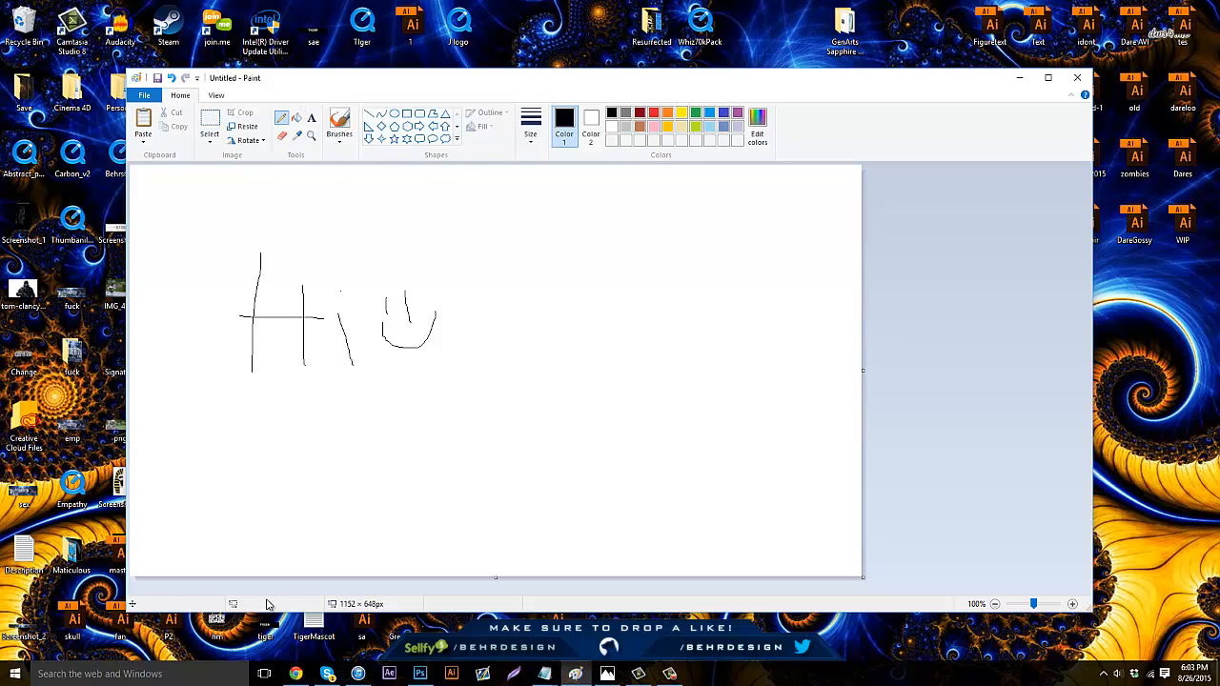
mouse_move(305, 570)
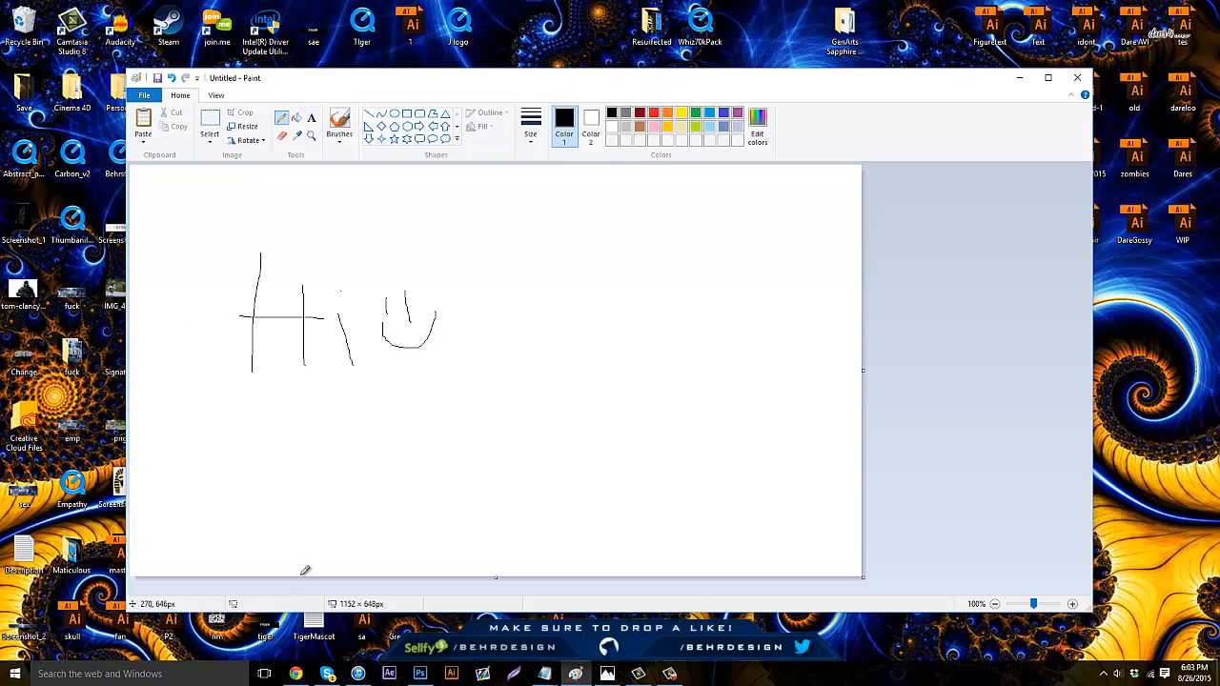
mouse_move(461, 298)
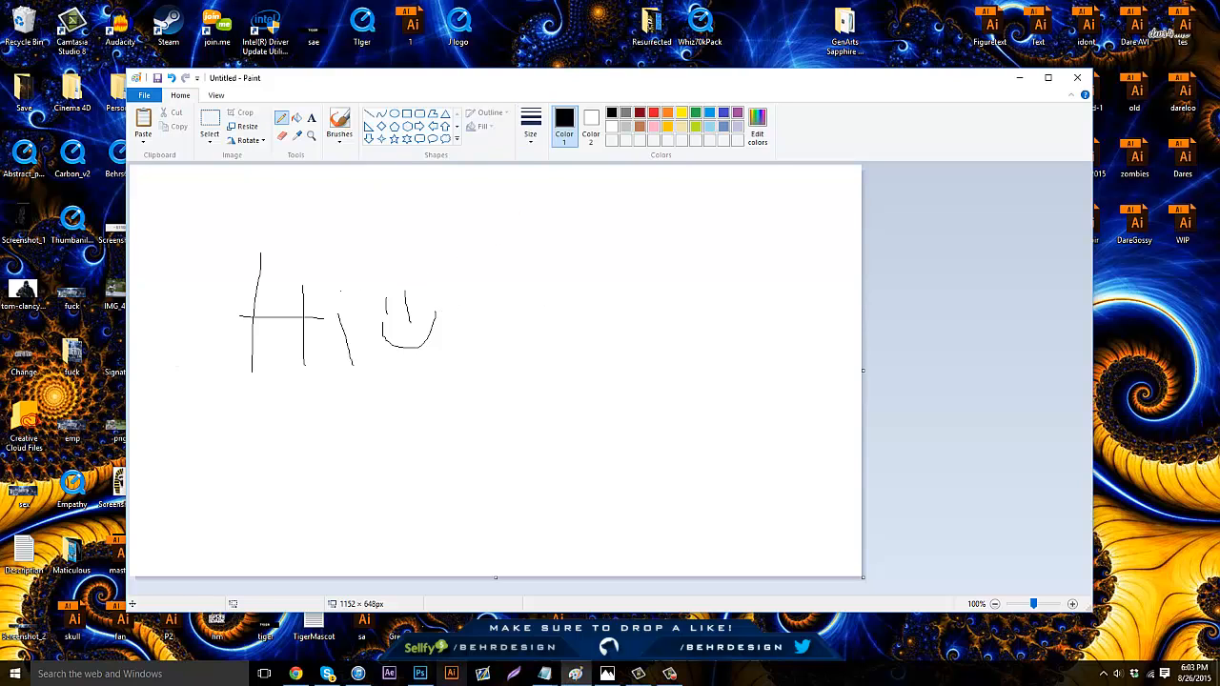
- Discard the unsaved Untitled 'Hi' doodle and load the tutorial PNG from the Desktop into Paint
left_click(143, 95)
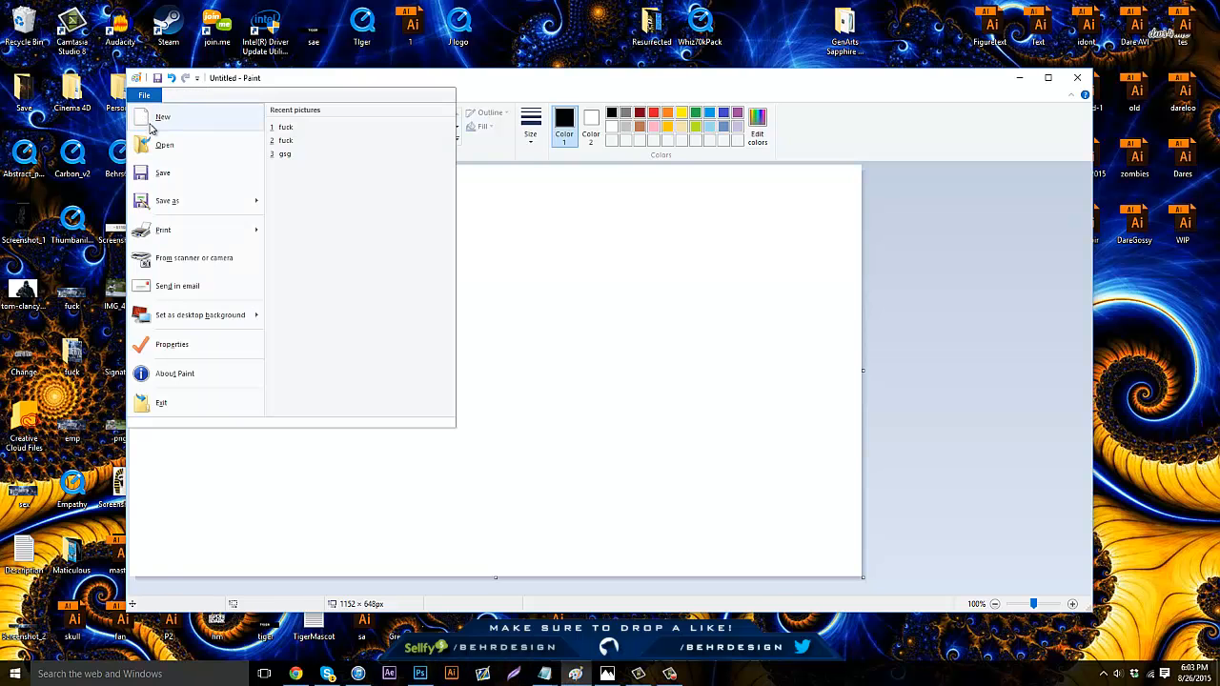
left_click(164, 145)
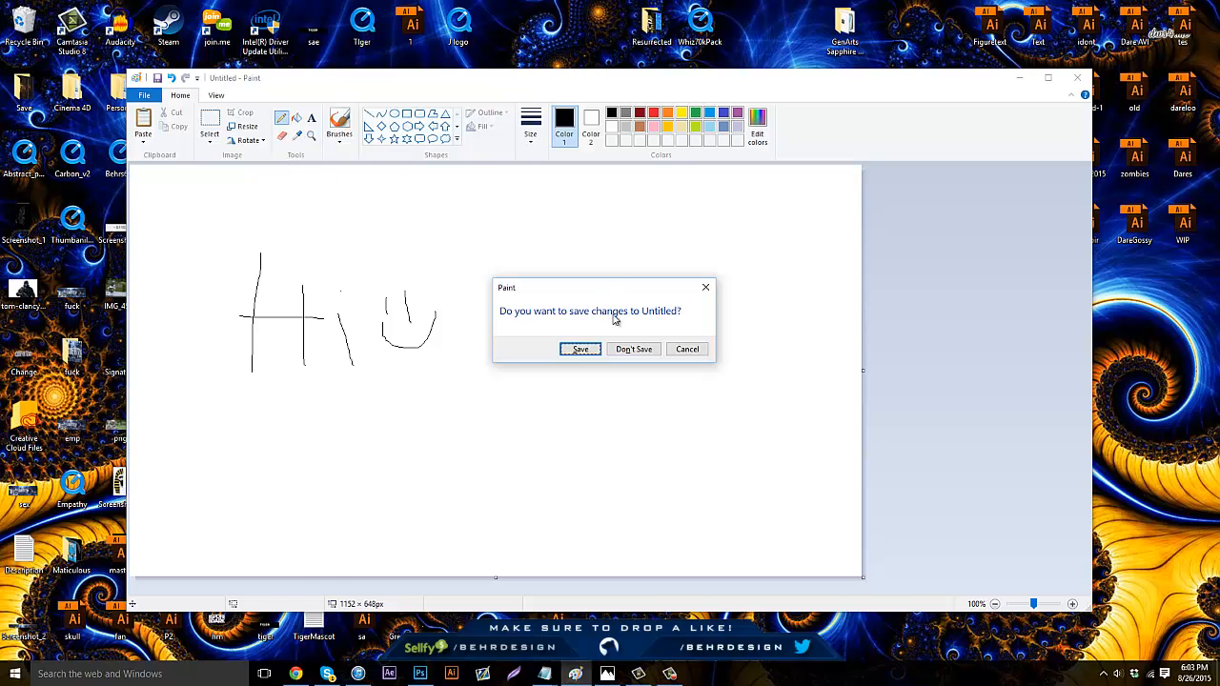
left_click(633, 349)
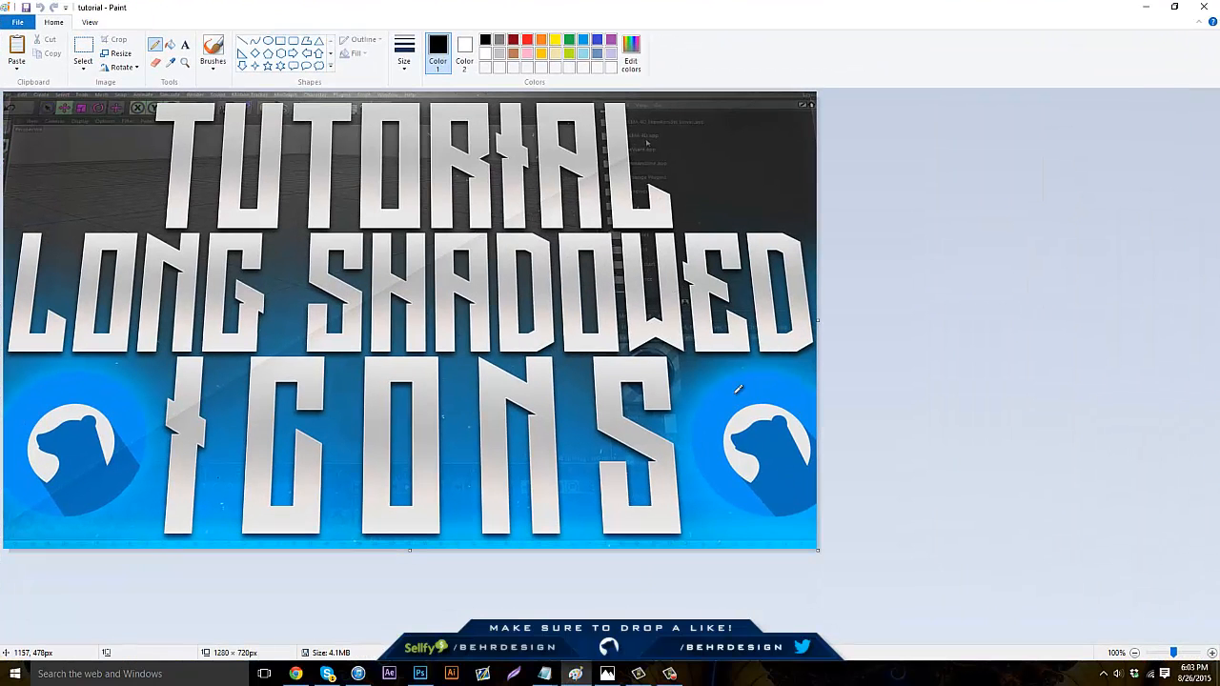
mouse_move(257, 19)
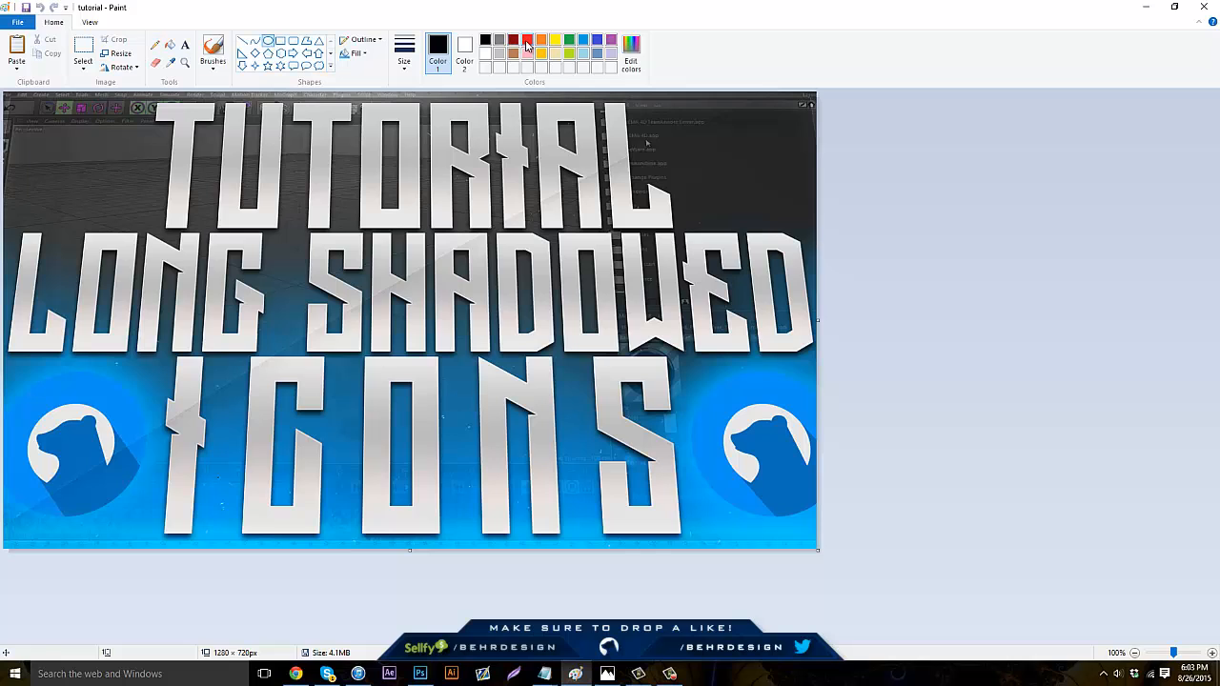
left_click(526, 40)
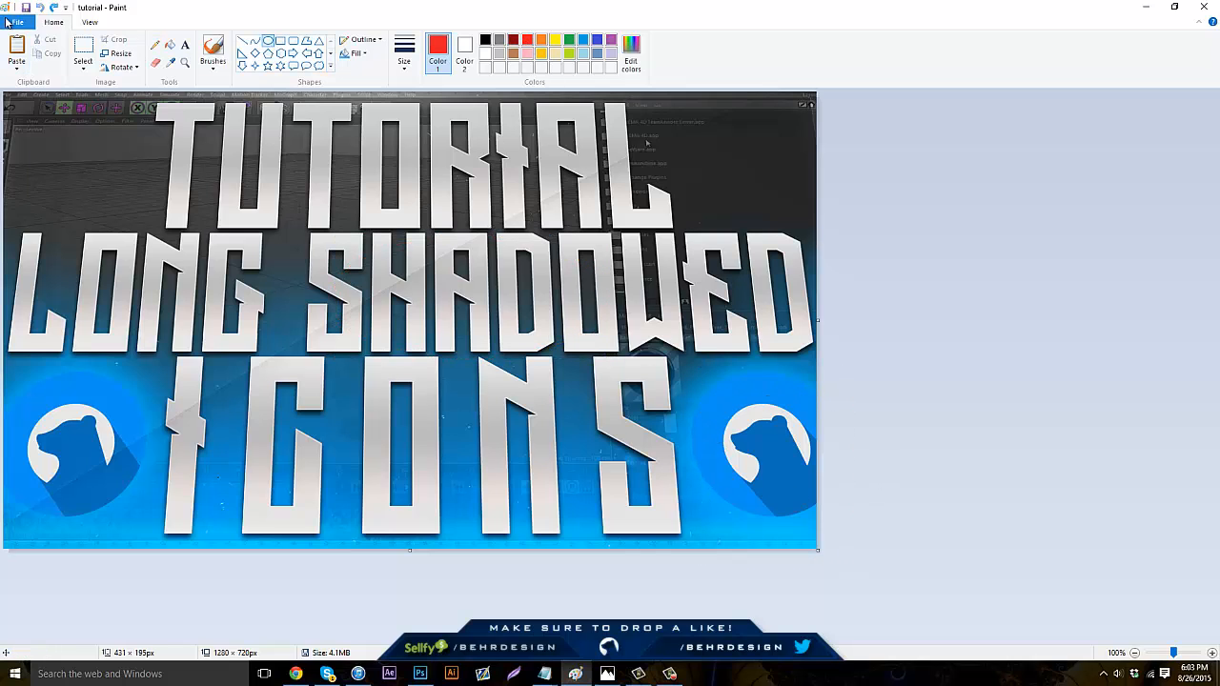
mouse_move(573, 382)
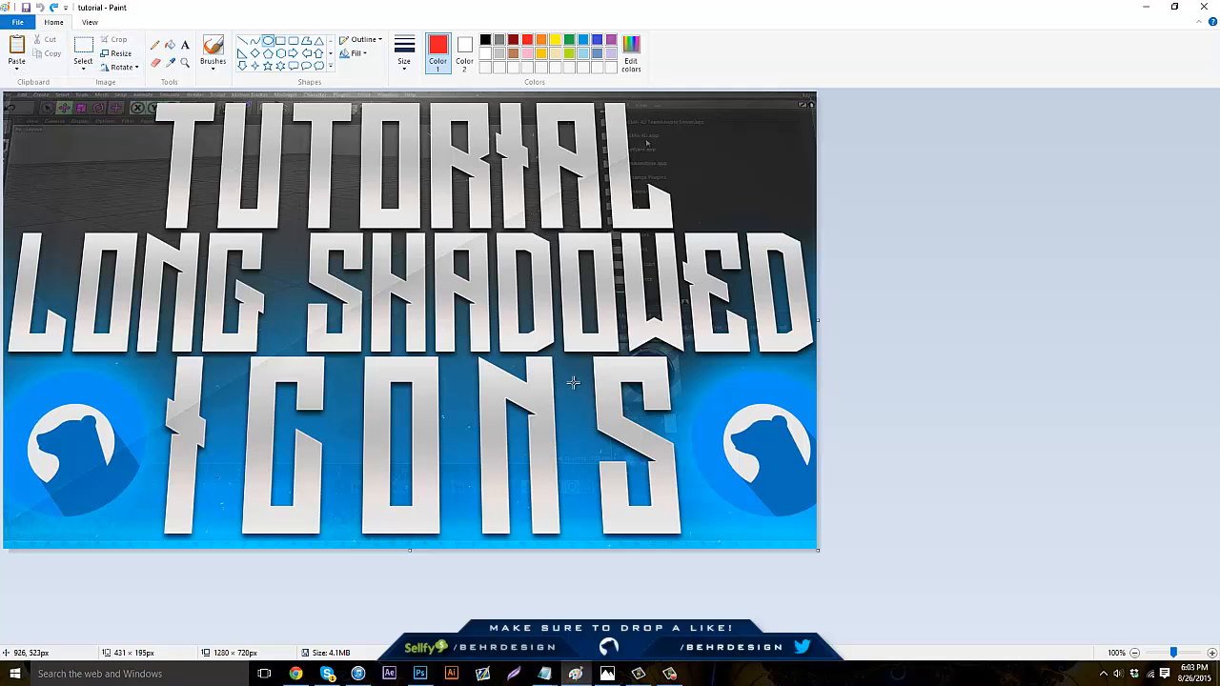
mouse_move(219, 244)
type("tutorial1")
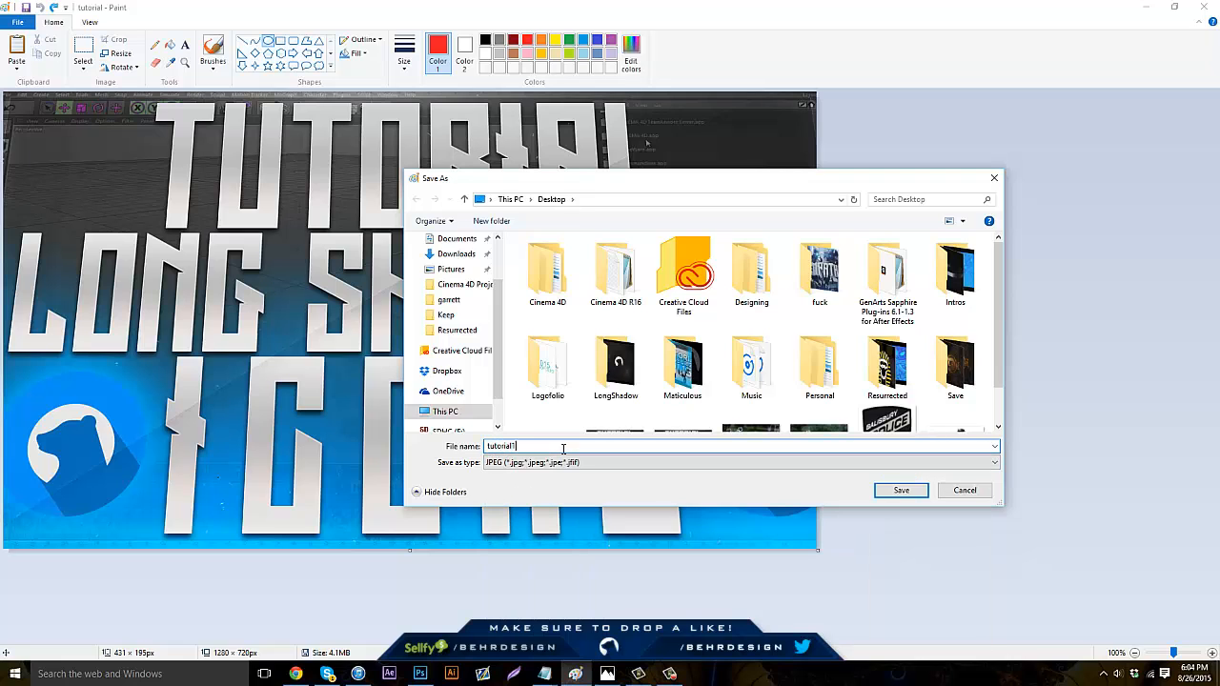
- Save the thumbnail as a JPEG named tutorial on the Desktop, accepting the transparency-loss warning
left_click(900, 490)
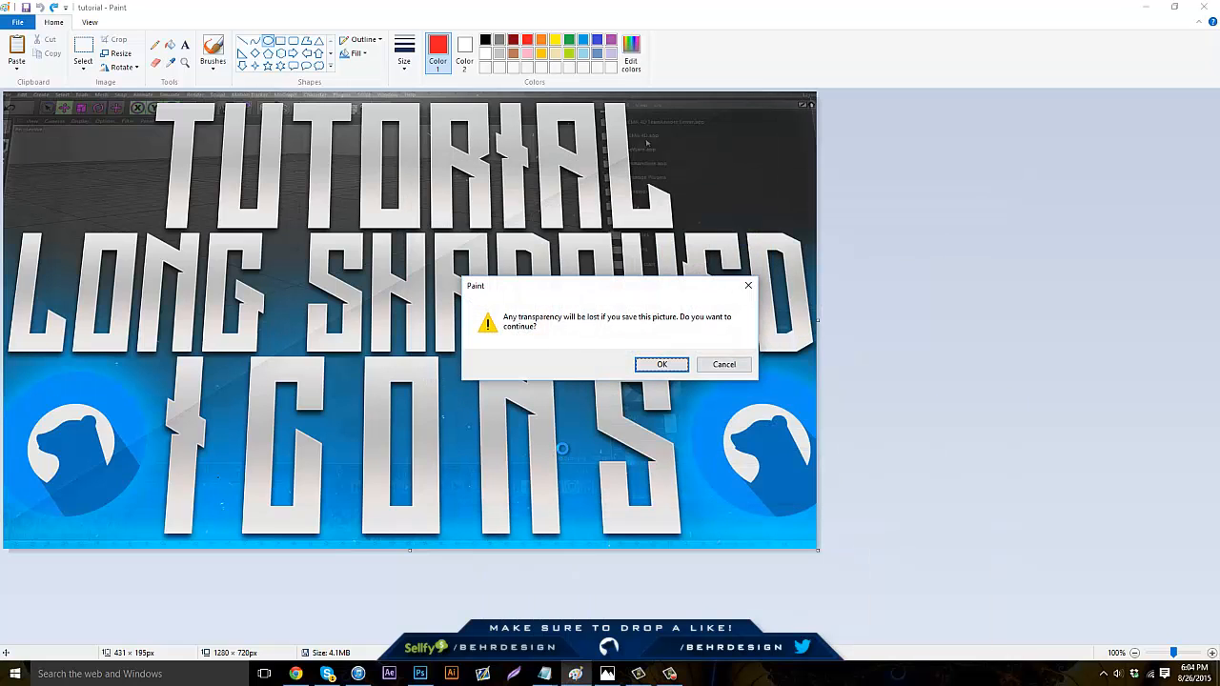
left_click(662, 364)
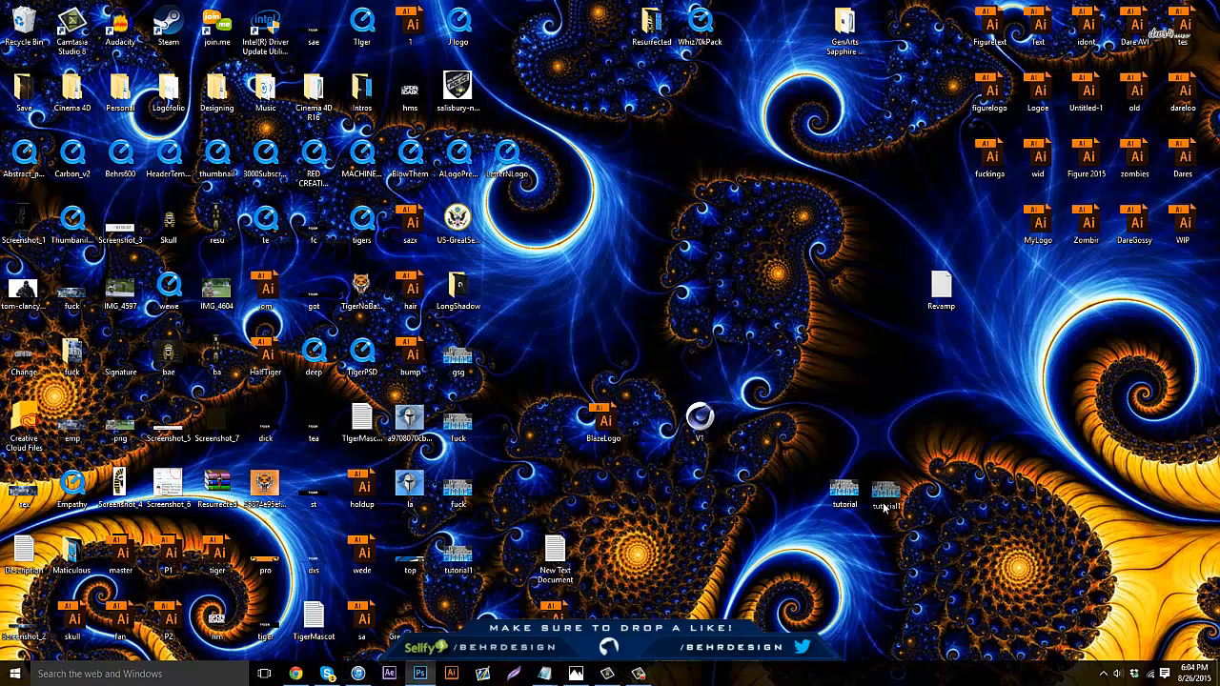
- Check the new tutorial JPEG's file size in Properties, then view it in Photos
right_click(892, 492)
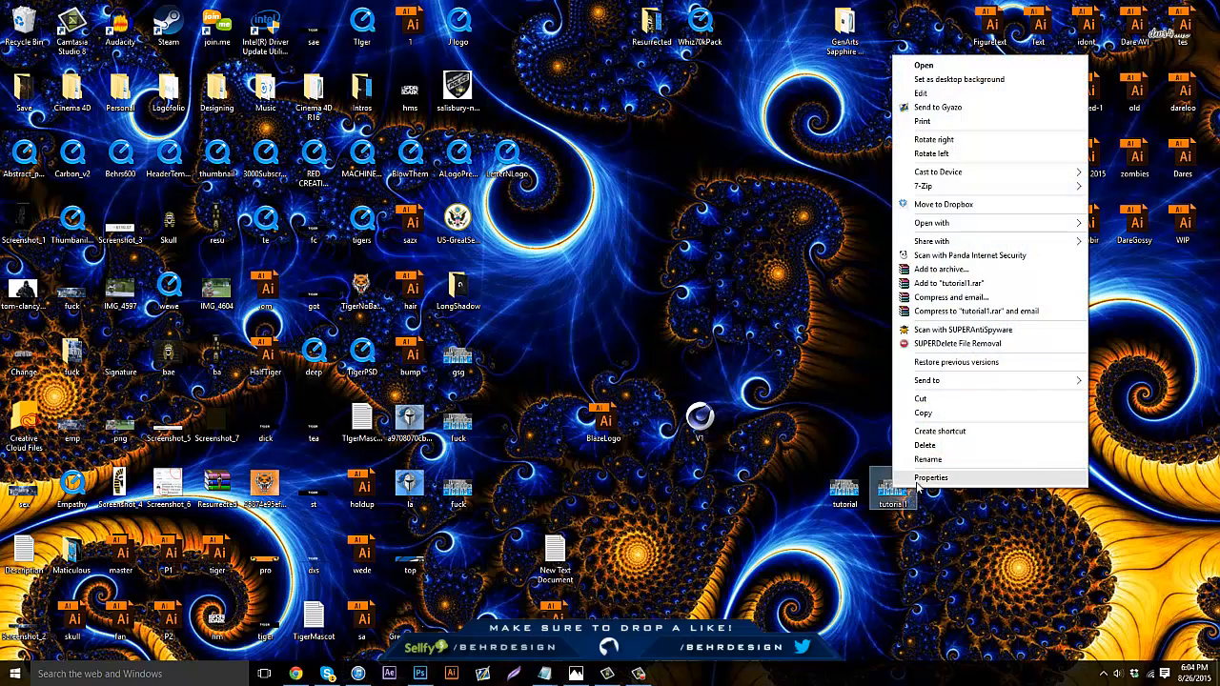
left_click(930, 476)
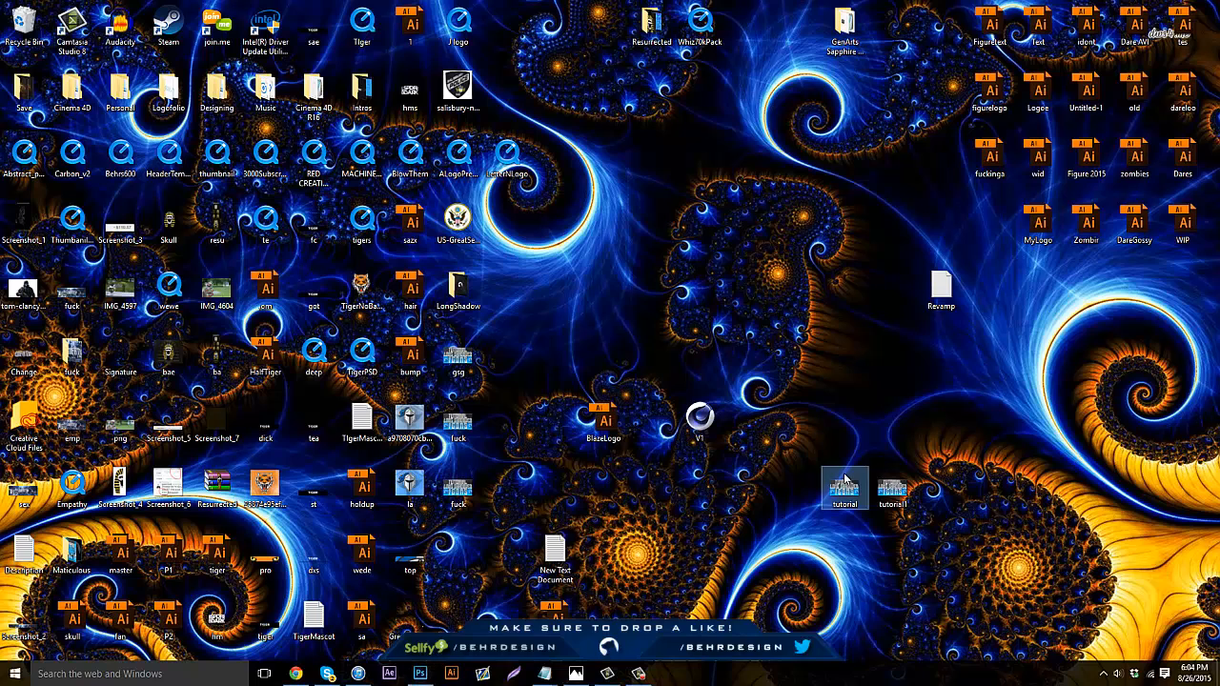
double_click(845, 481)
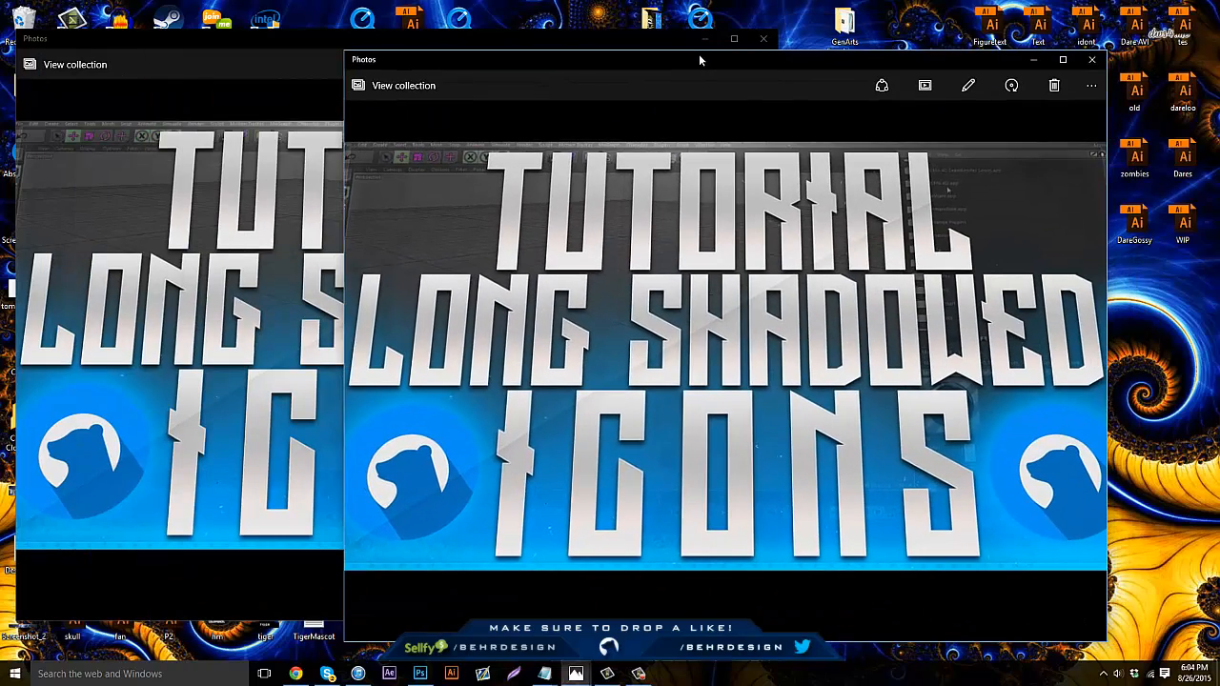
mouse_move(246, 61)
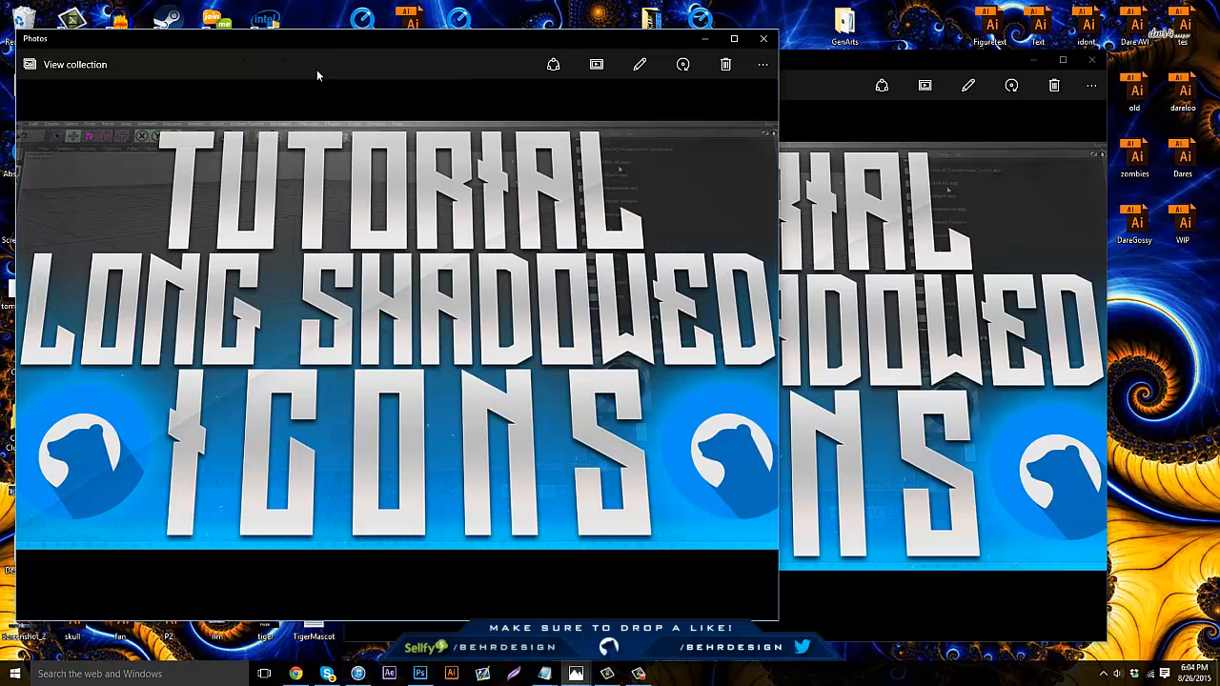
mouse_move(652, 425)
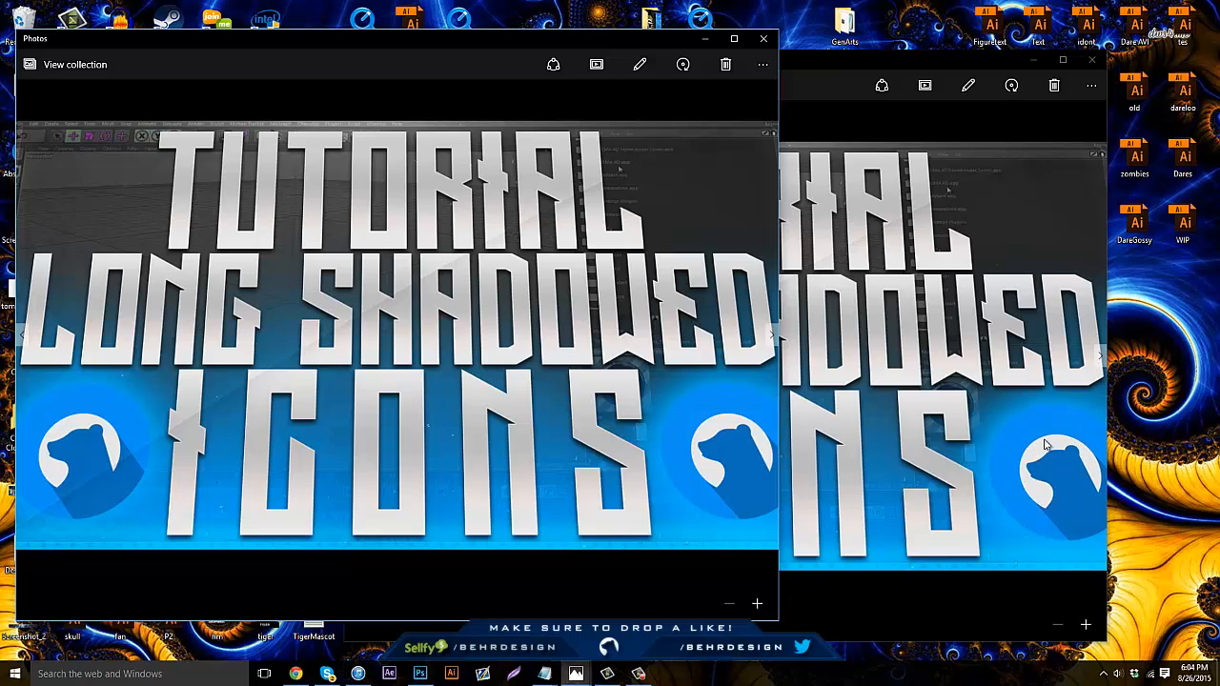
mouse_move(755, 389)
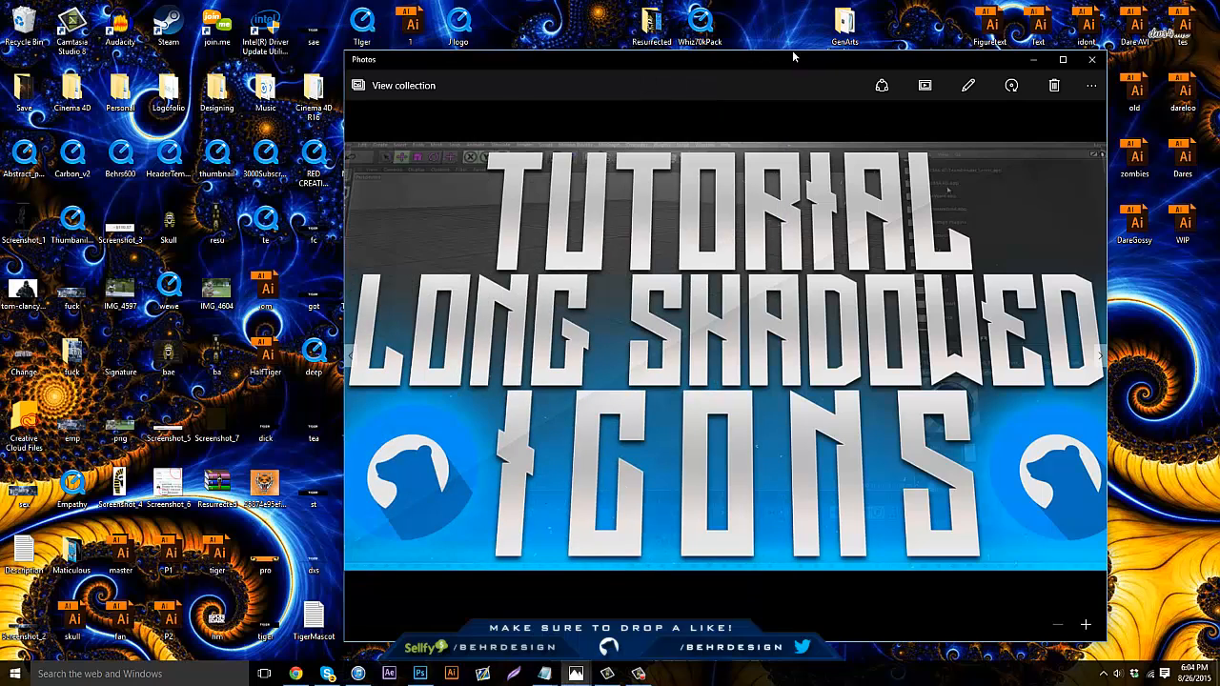
mouse_move(629, 320)
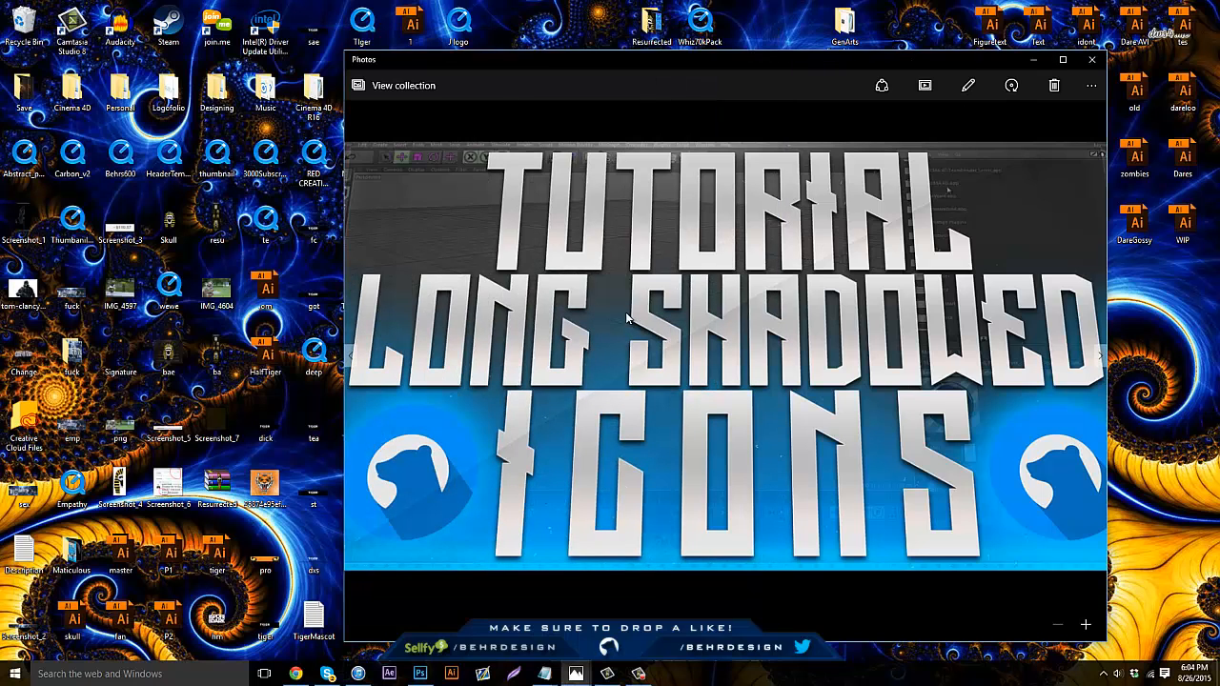
mouse_move(675, 255)
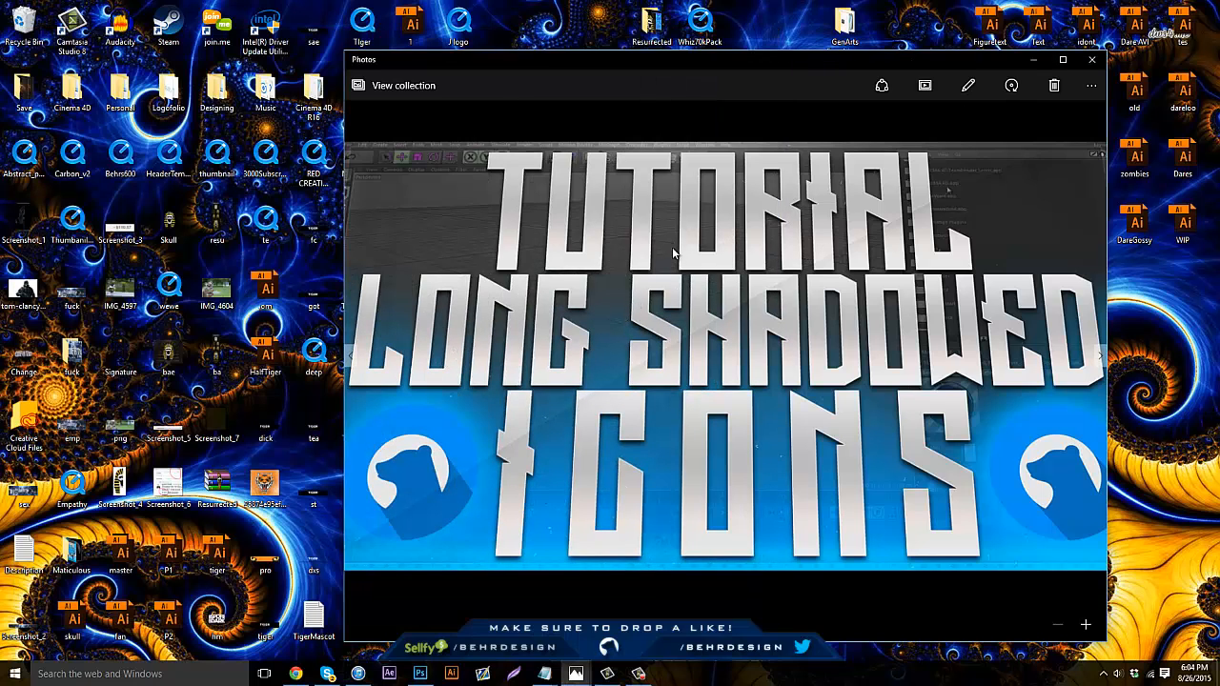
- Close the remaining Photos window after comparing the PNG and JPEG thumbnails
left_click(1091, 59)
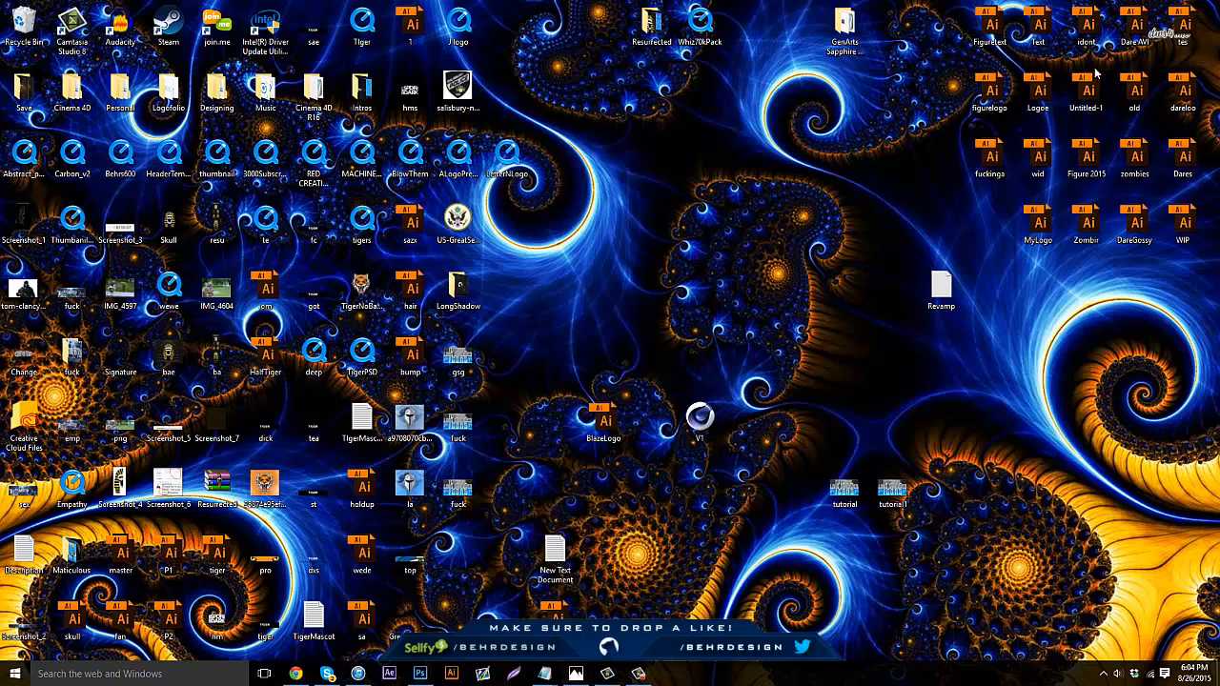